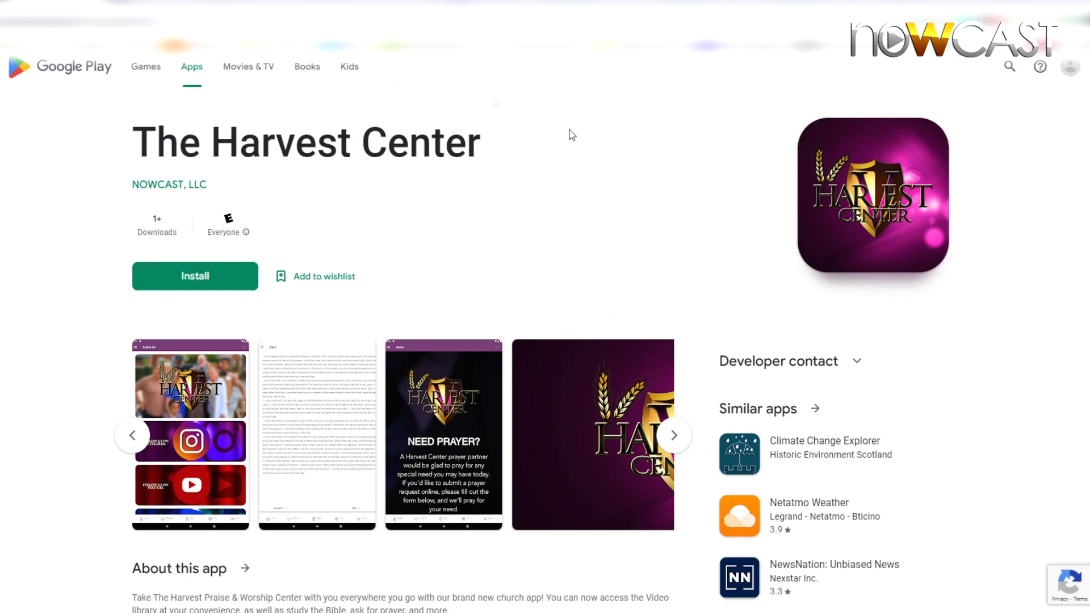
mouse_move(192, 198)
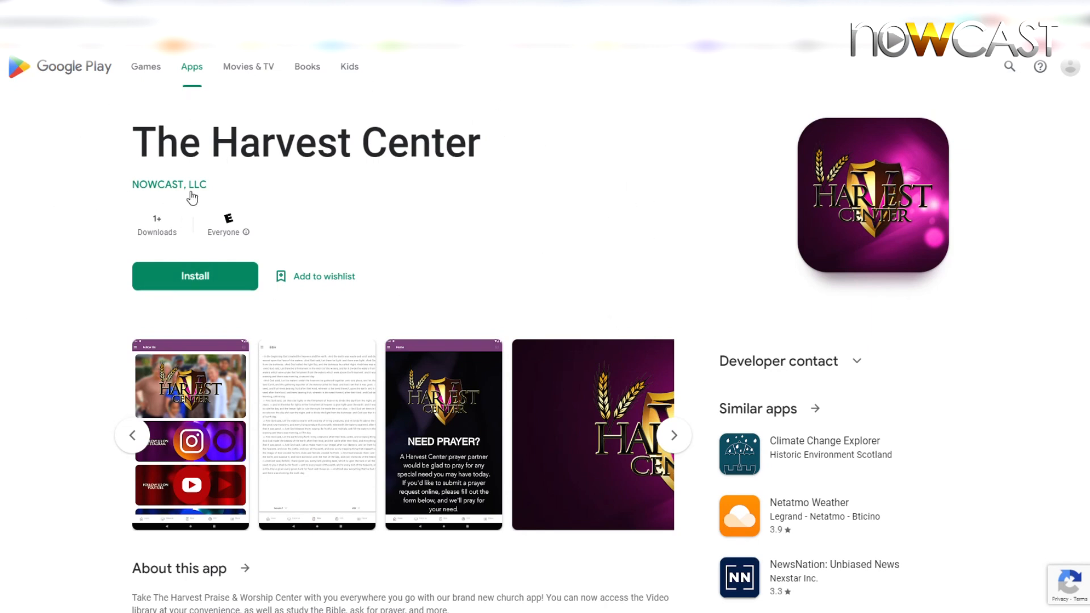
mouse_move(184, 191)
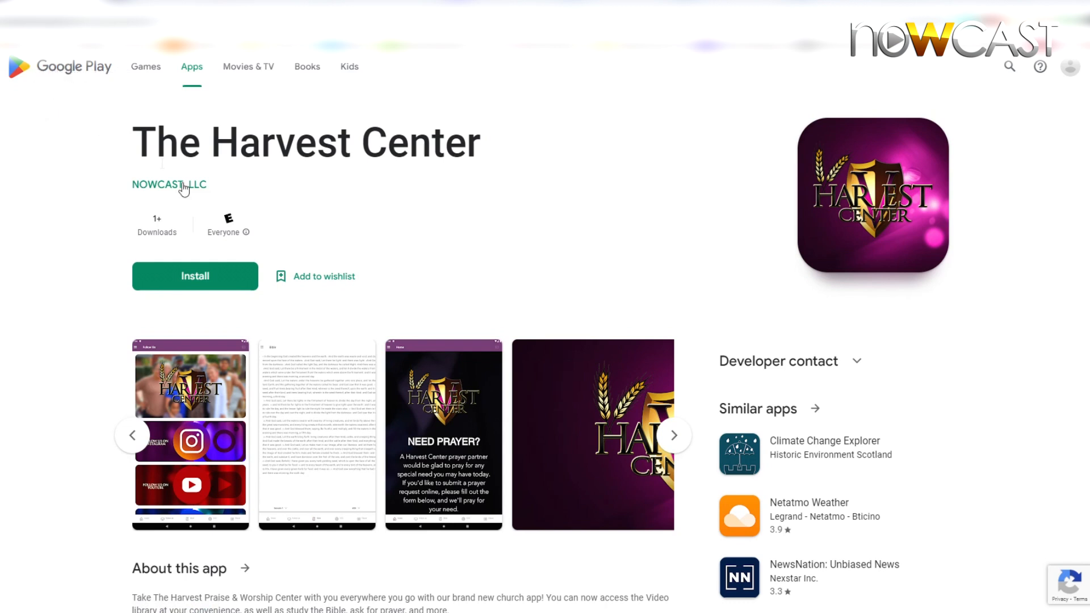
mouse_move(225, 177)
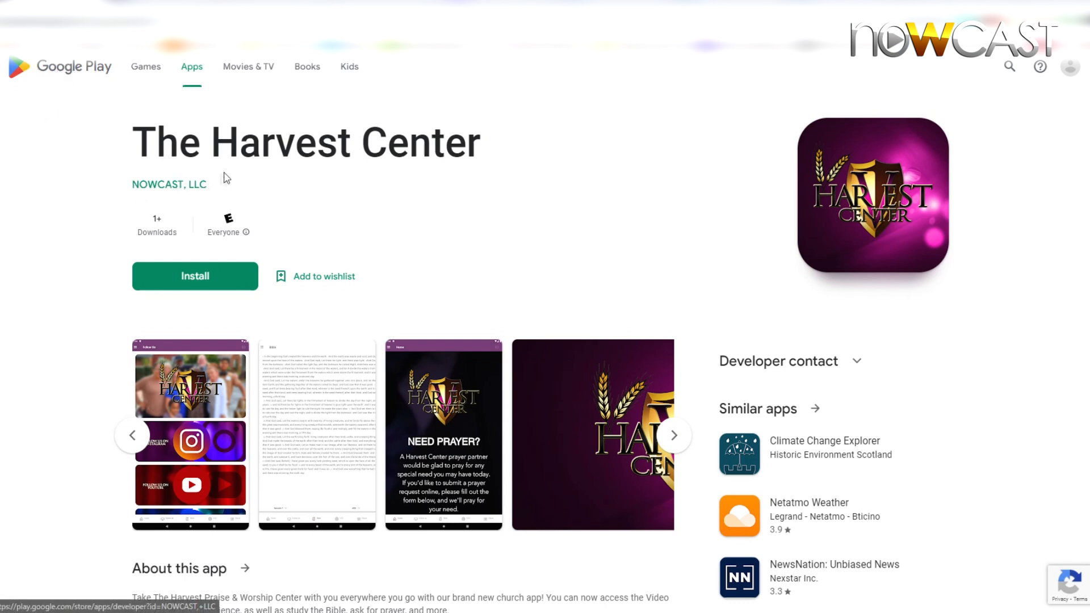
mouse_move(315, 261)
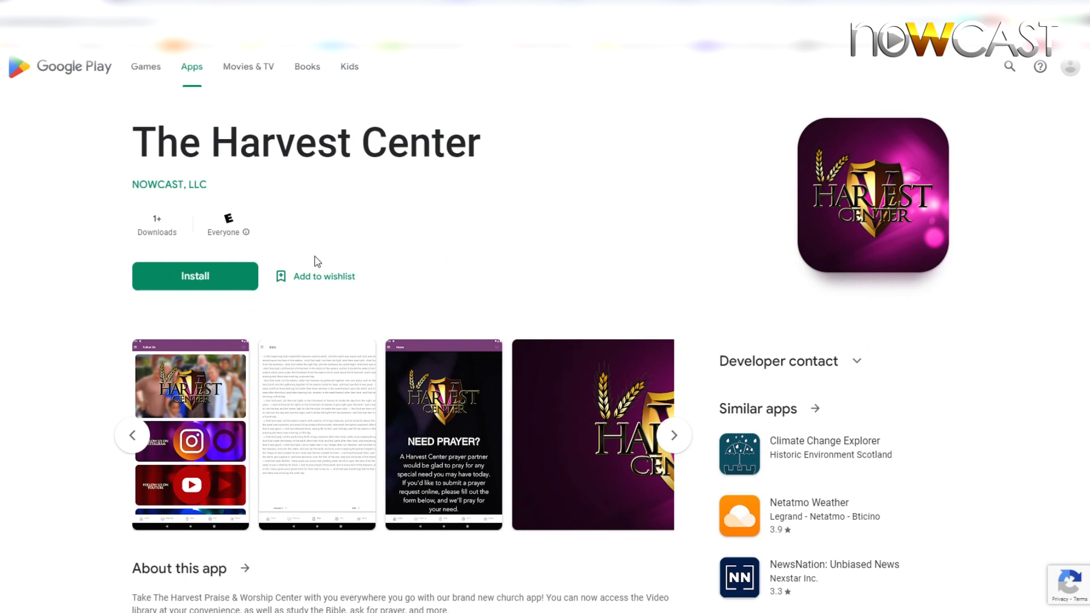
mouse_move(286, 235)
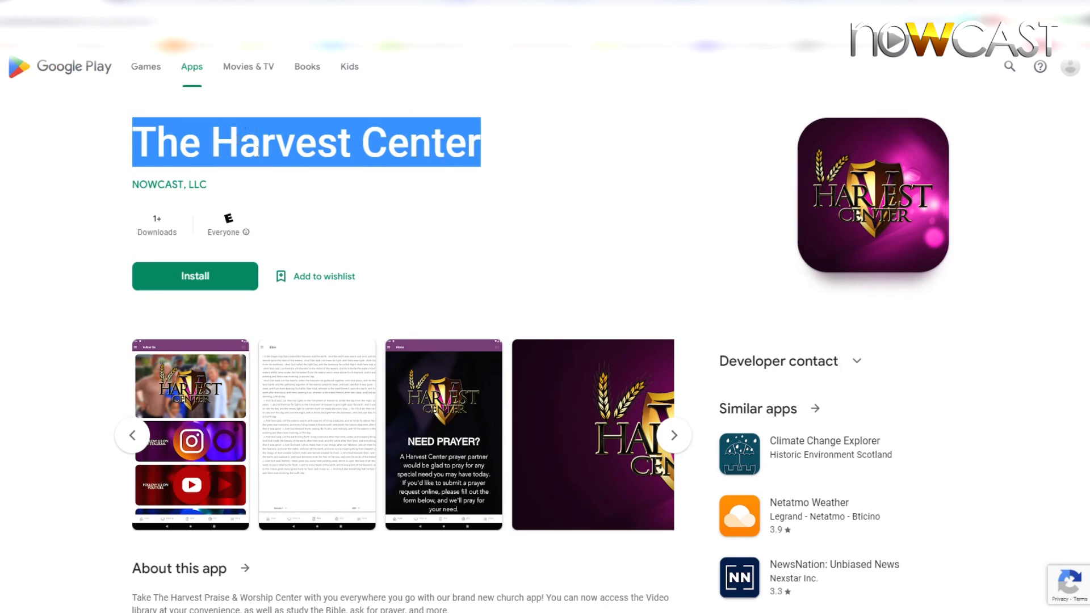
View The Harvest Center's full app description, then close it.
scroll(down, 3)
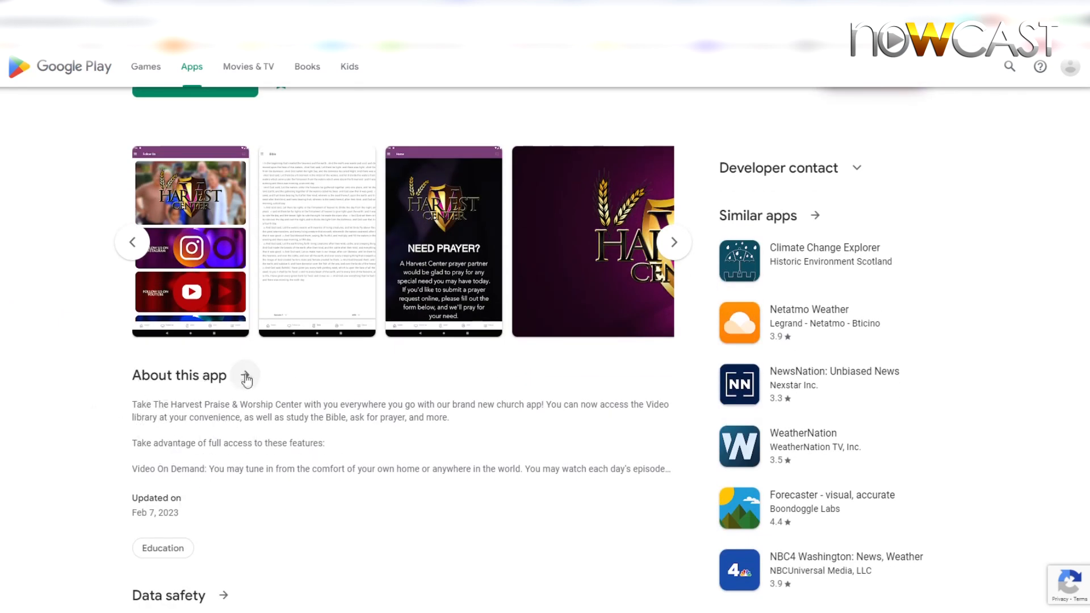
click(245, 378)
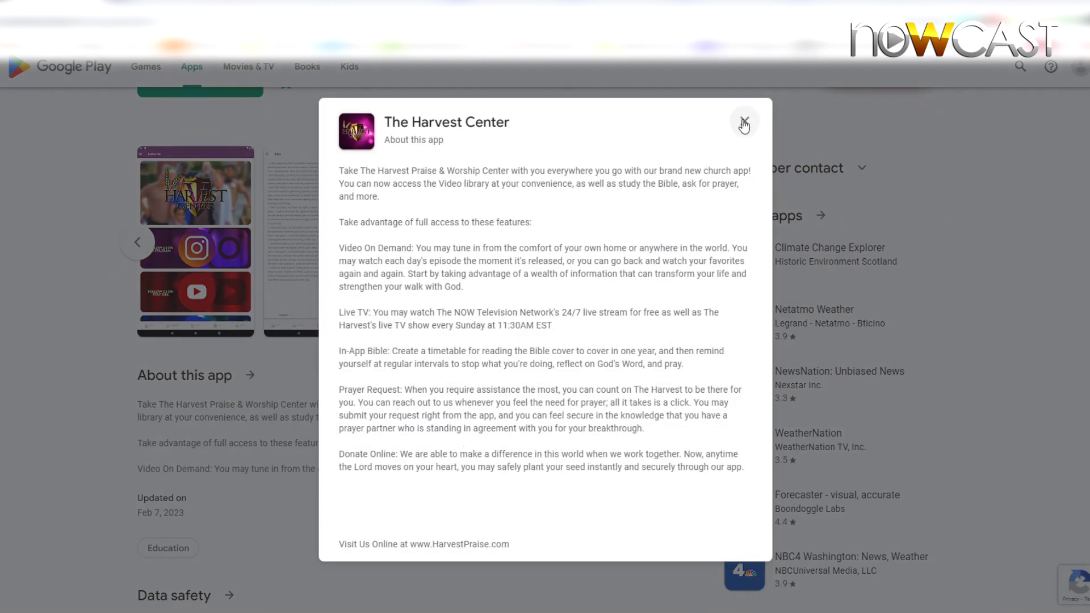
click(743, 123)
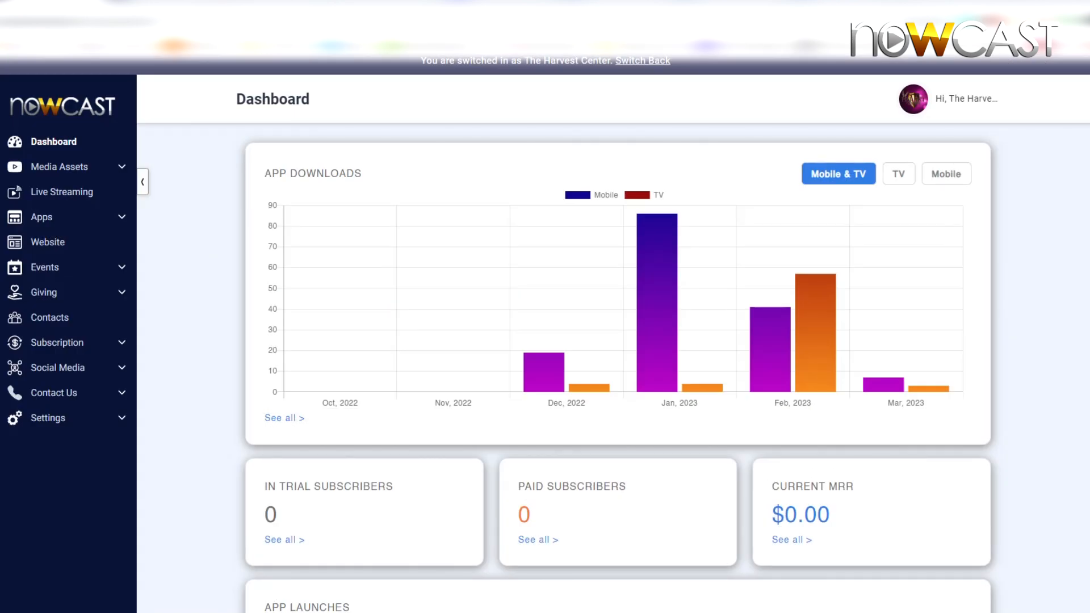
mouse_move(62, 192)
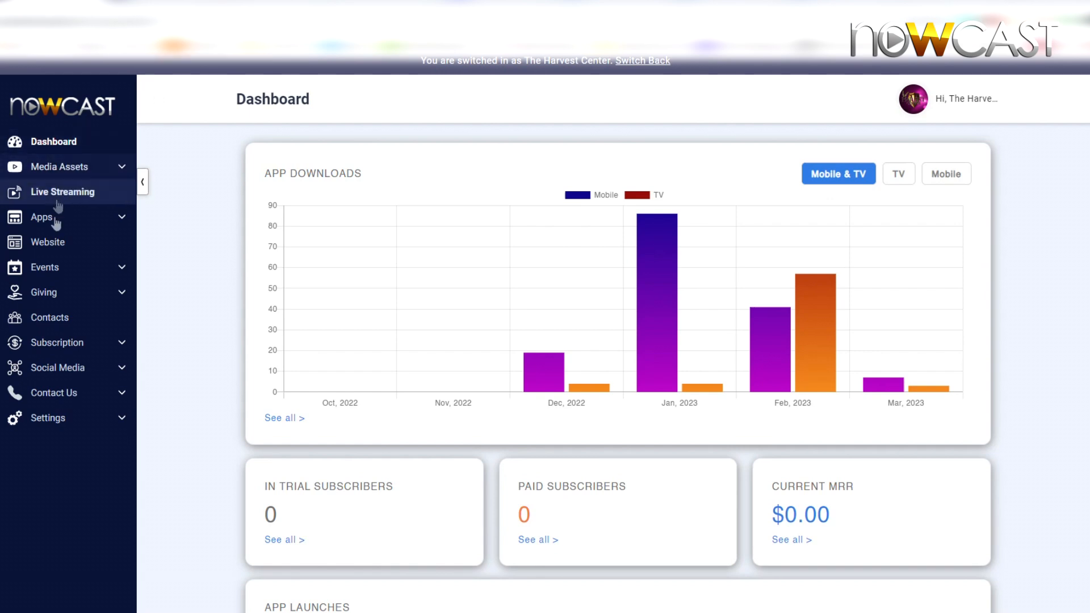
Go to Settings > App Store Info and scroll to the store name and keywords fields.
click(47, 418)
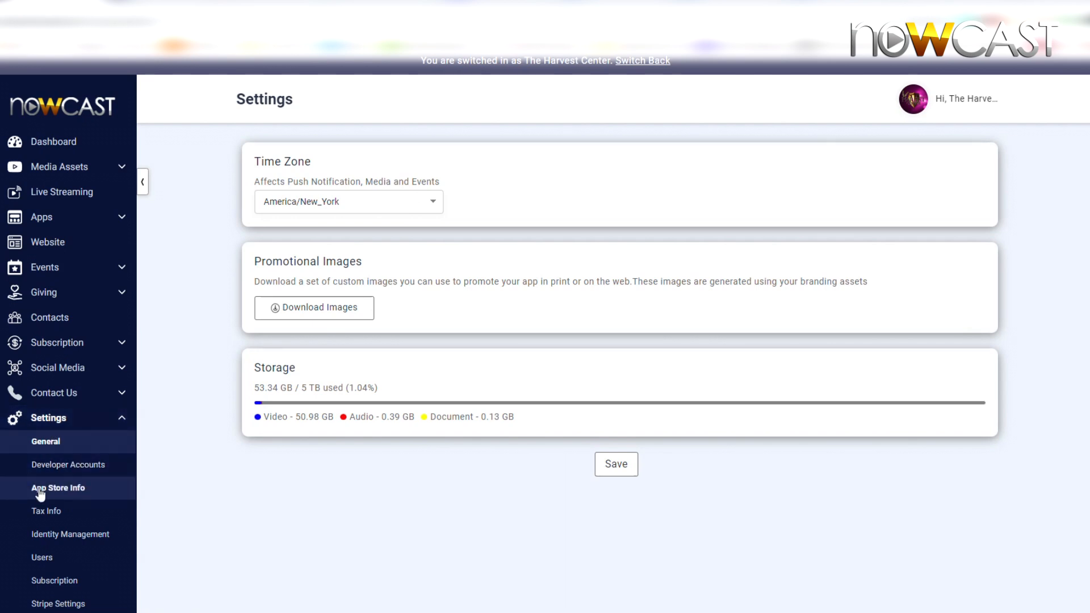
click(58, 487)
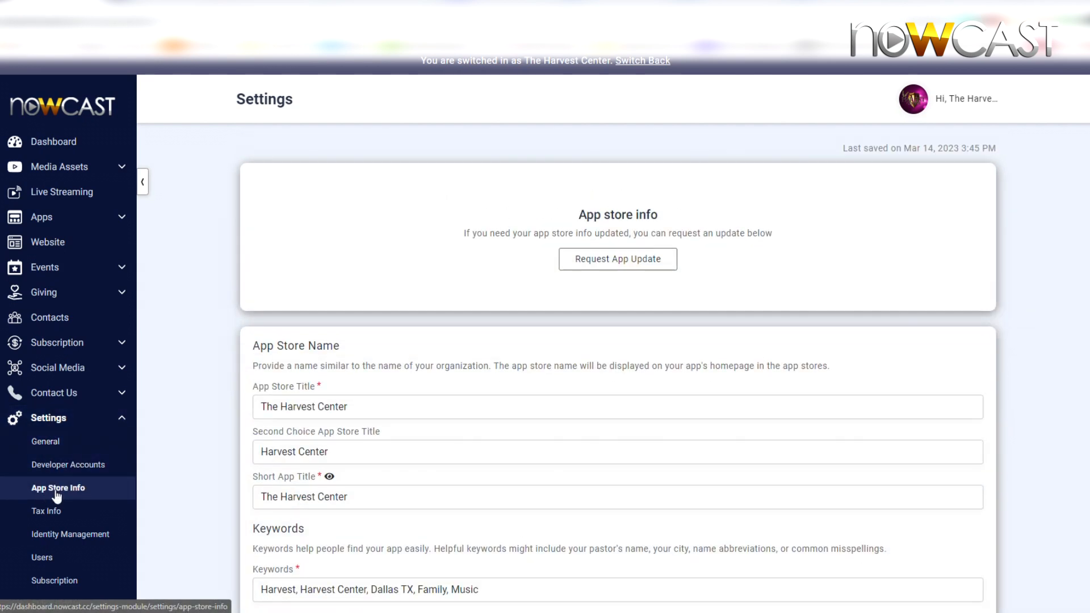
scroll(down, 3)
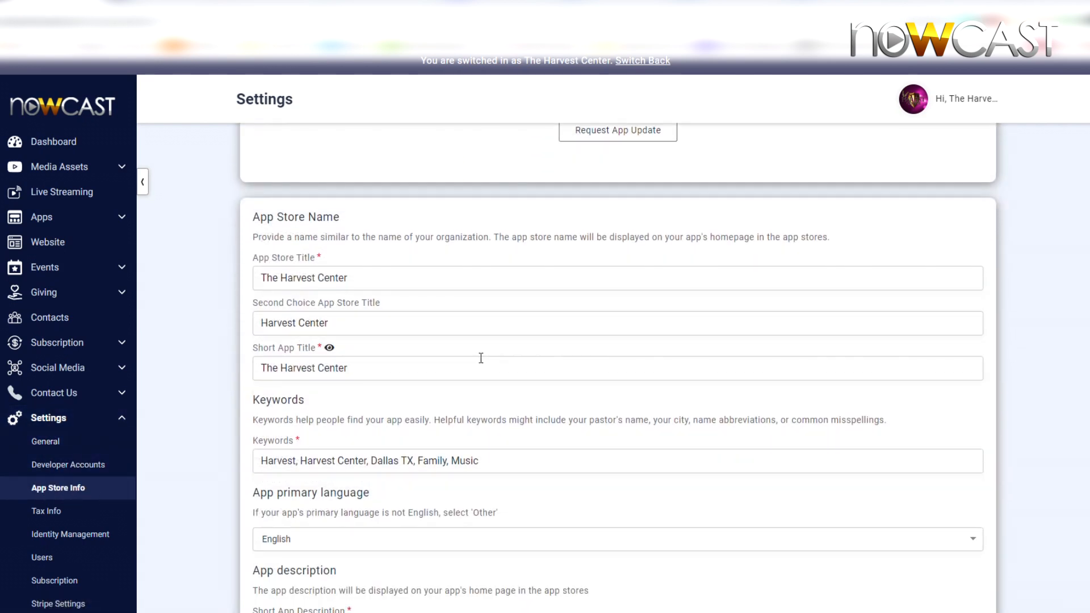
scroll(down, 3)
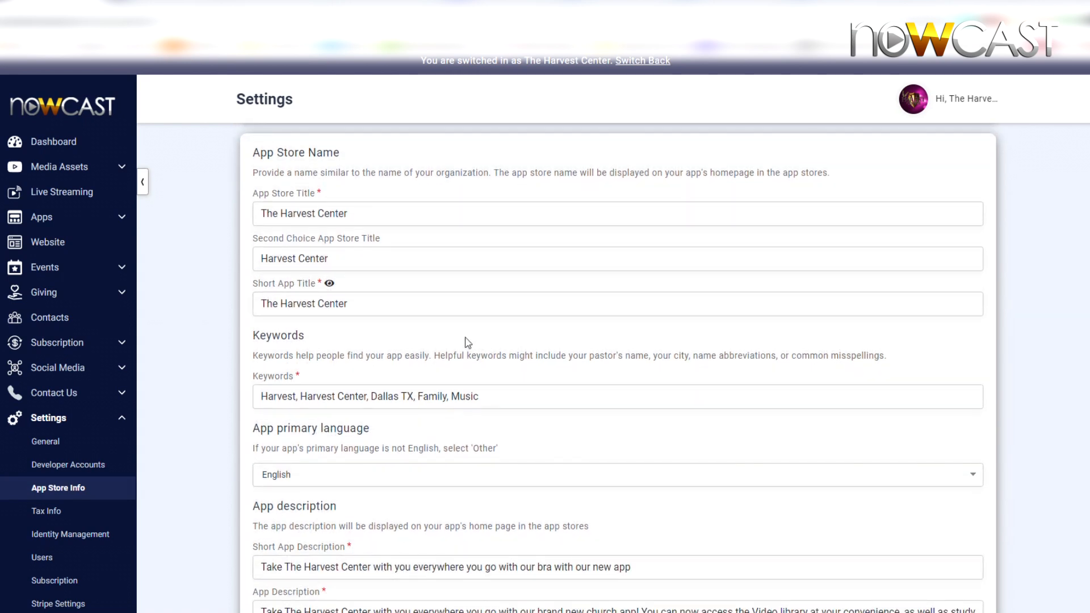
mouse_move(448, 328)
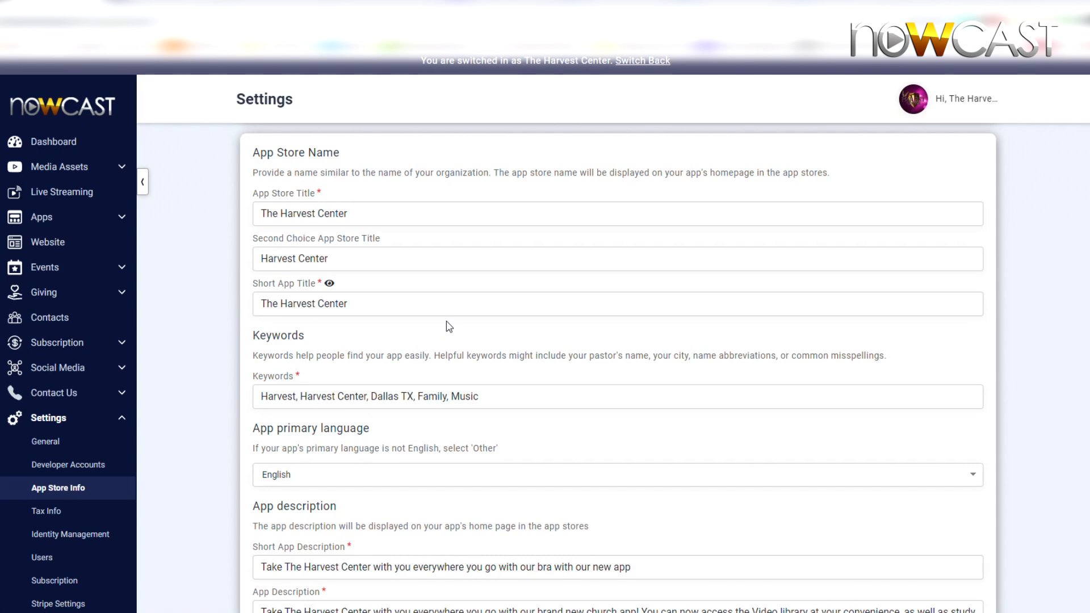
mouse_move(320, 237)
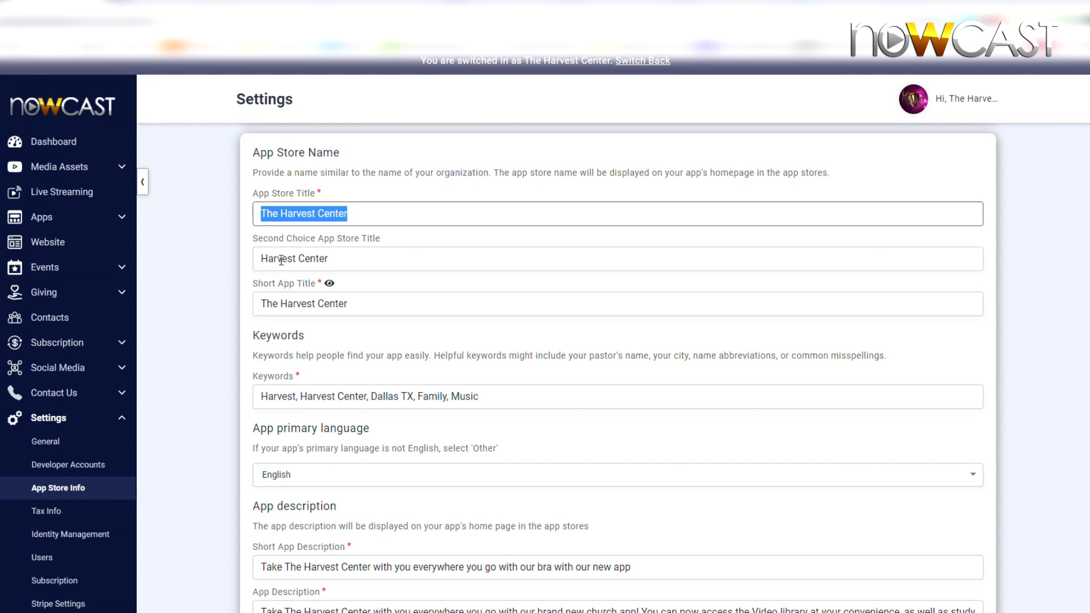
Start editing the App Store Title and Short App Title fields ('The Harvest Center').
scroll(down, 3)
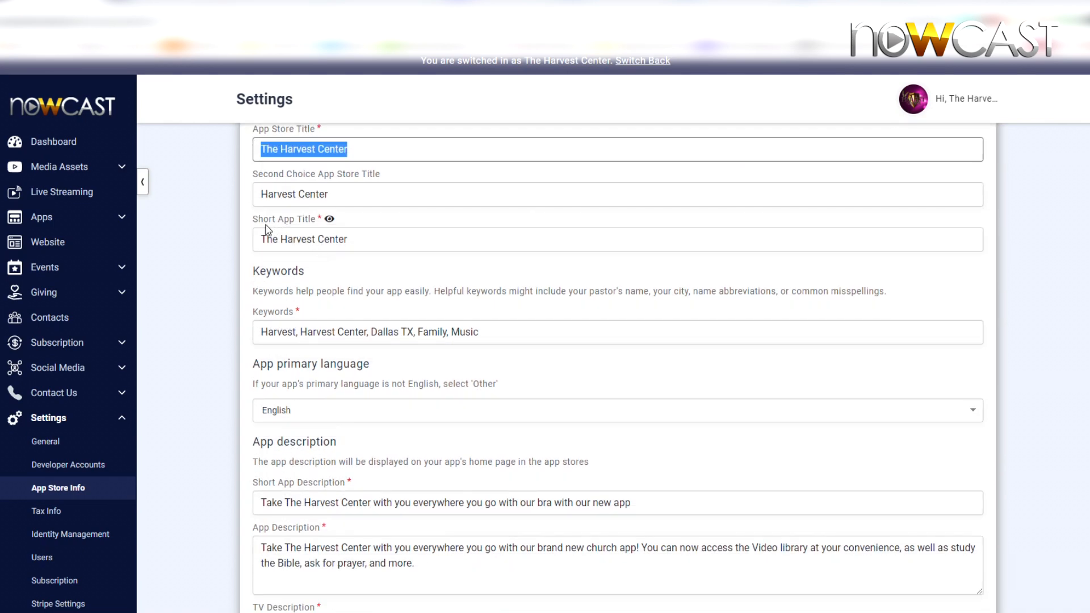
click(304, 239)
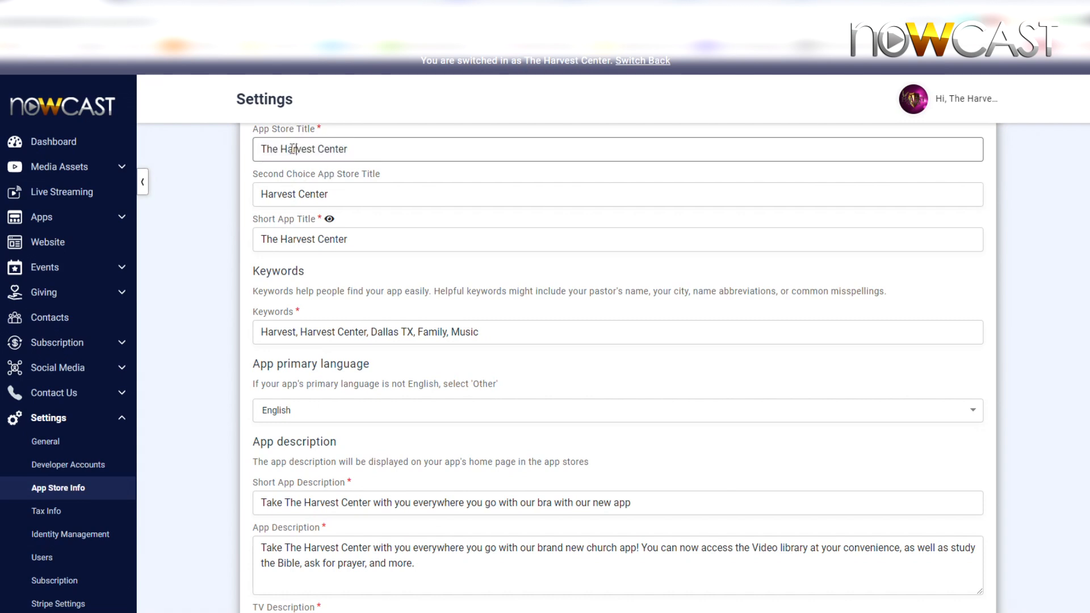
mouse_move(431, 152)
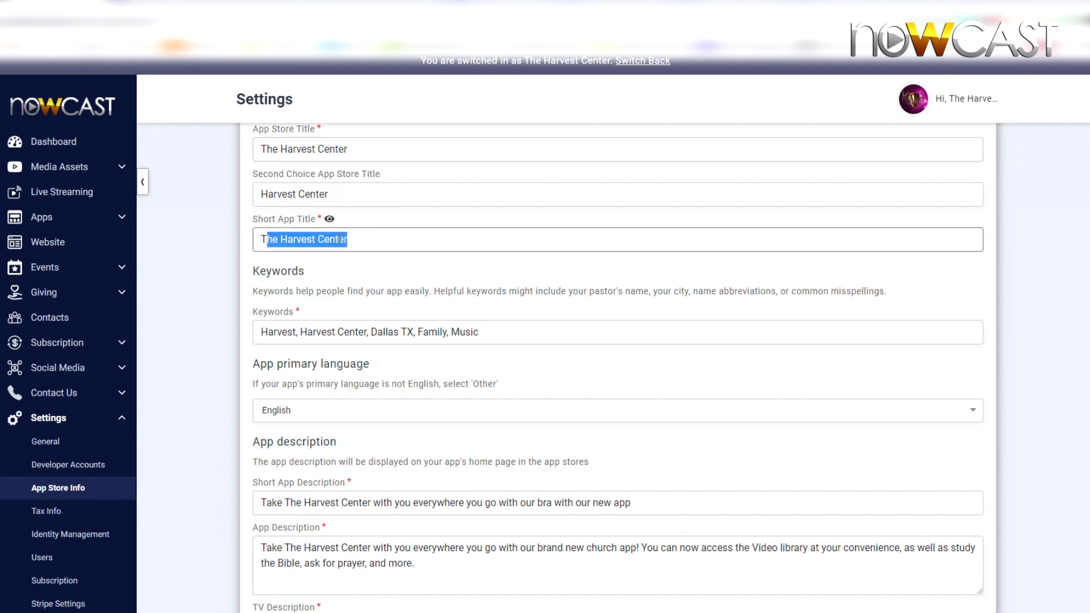
click(325, 240)
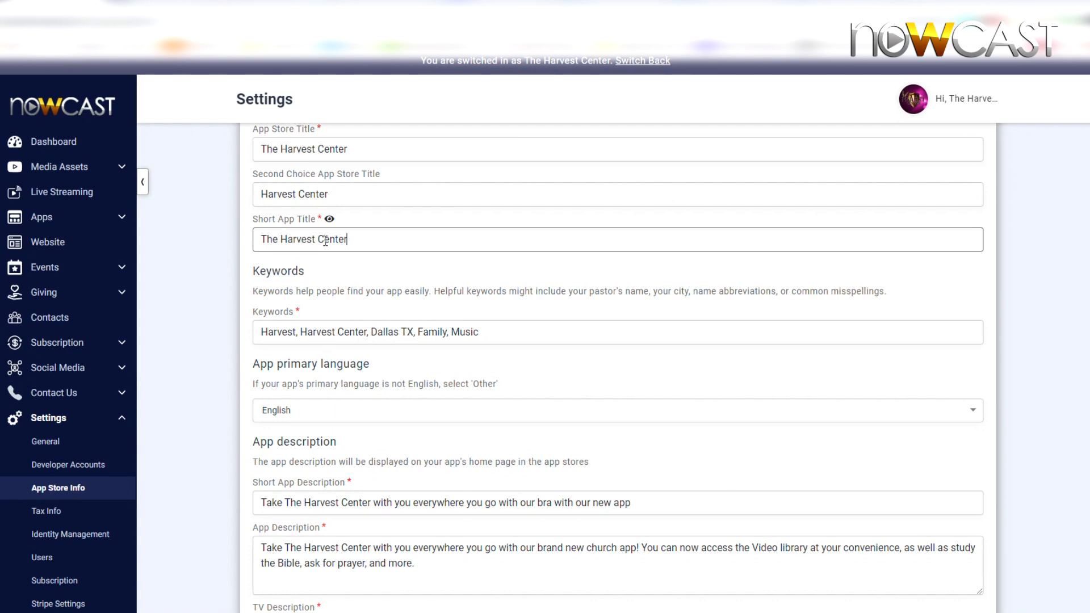
mouse_move(328, 219)
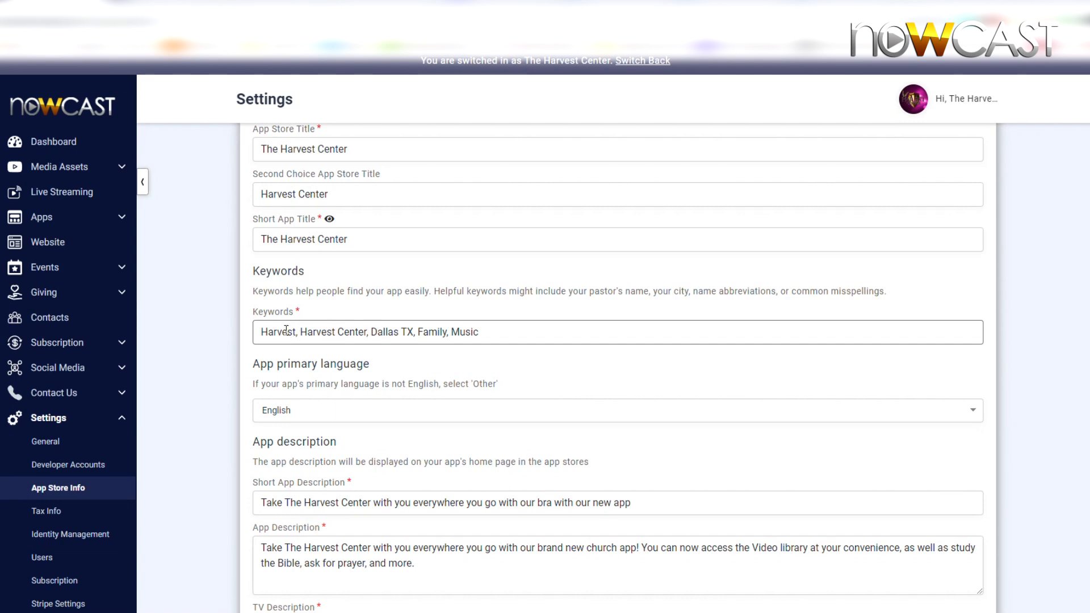
scroll(down, 3)
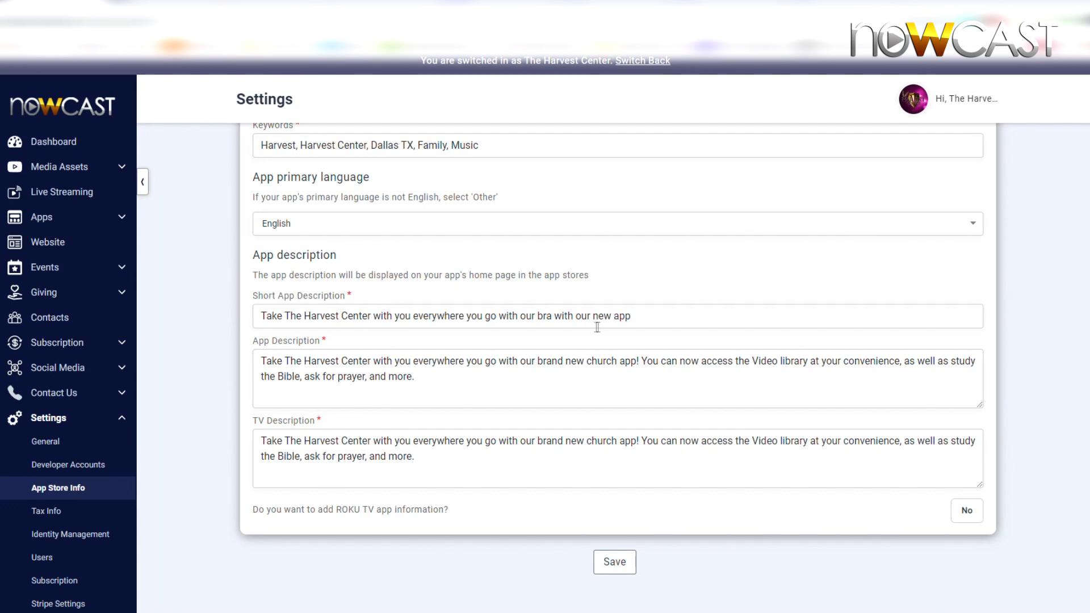
triple_click(445, 317)
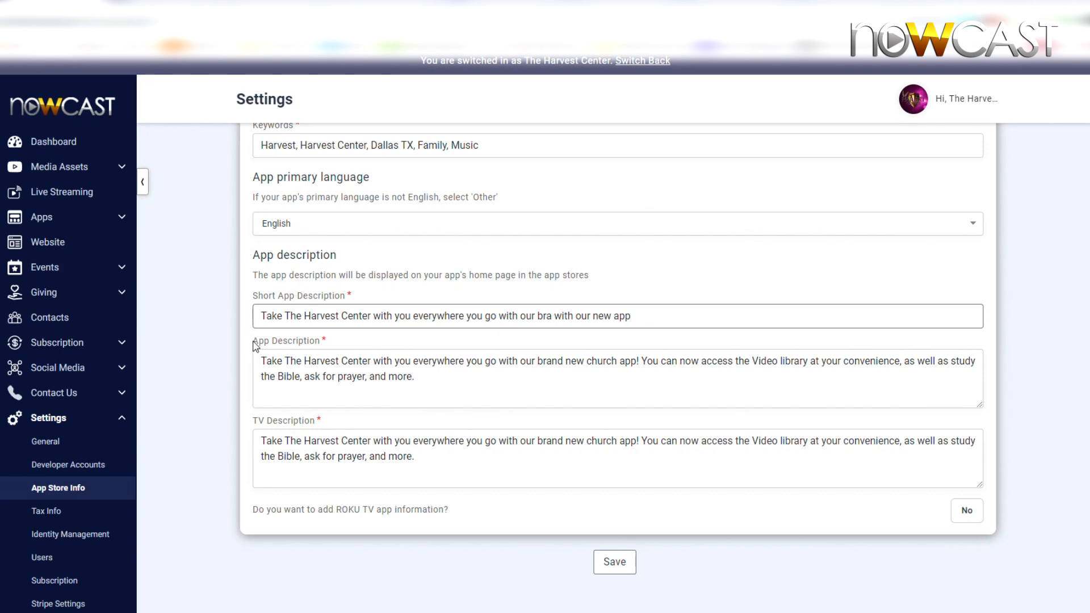
double_click(285, 340)
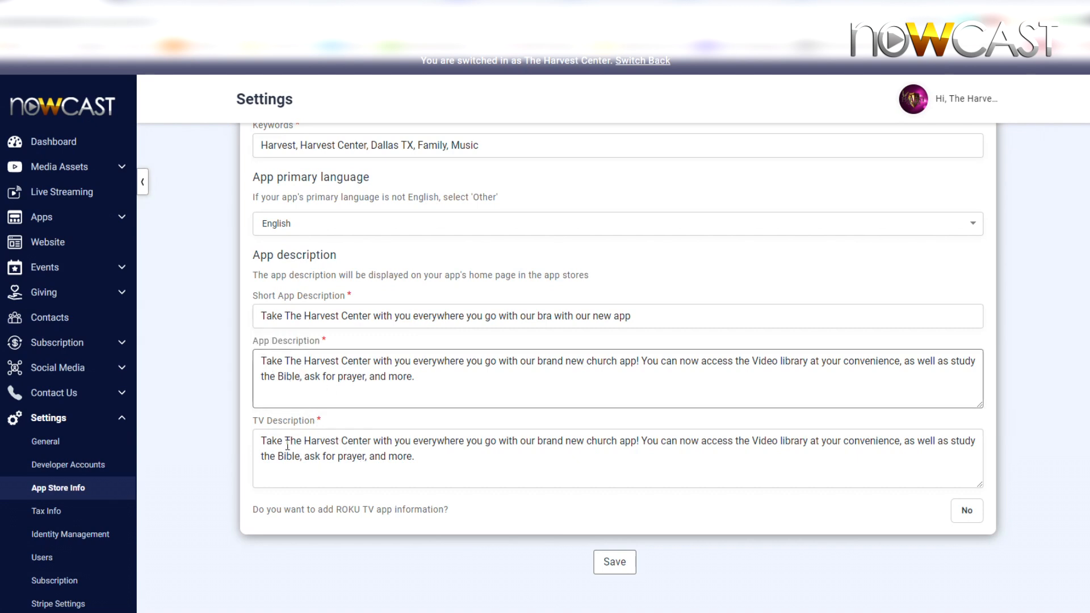
mouse_move(312, 442)
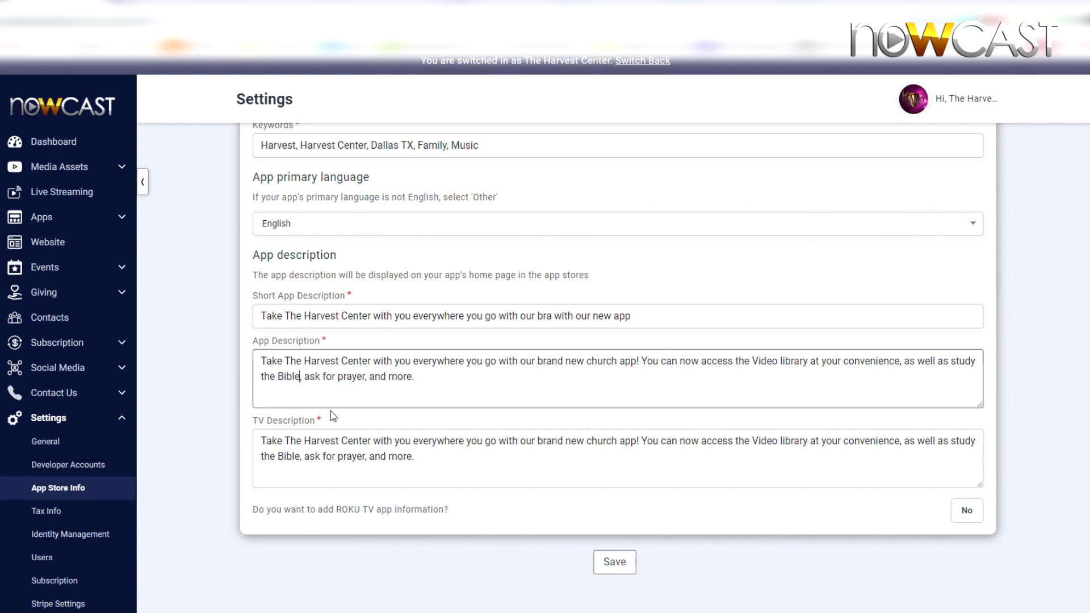
mouse_move(332, 419)
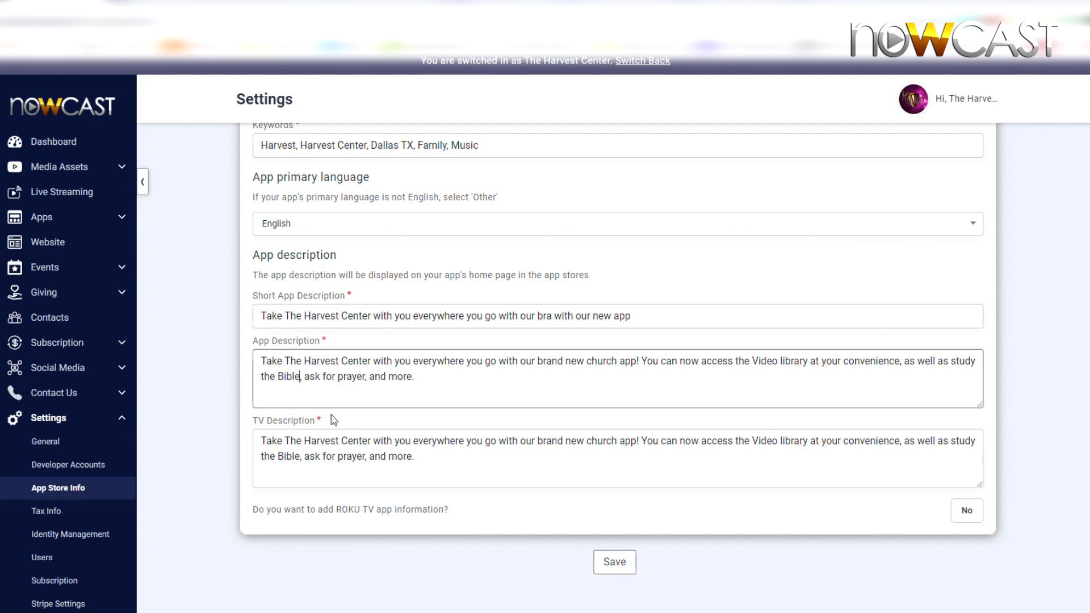
mouse_move(430, 378)
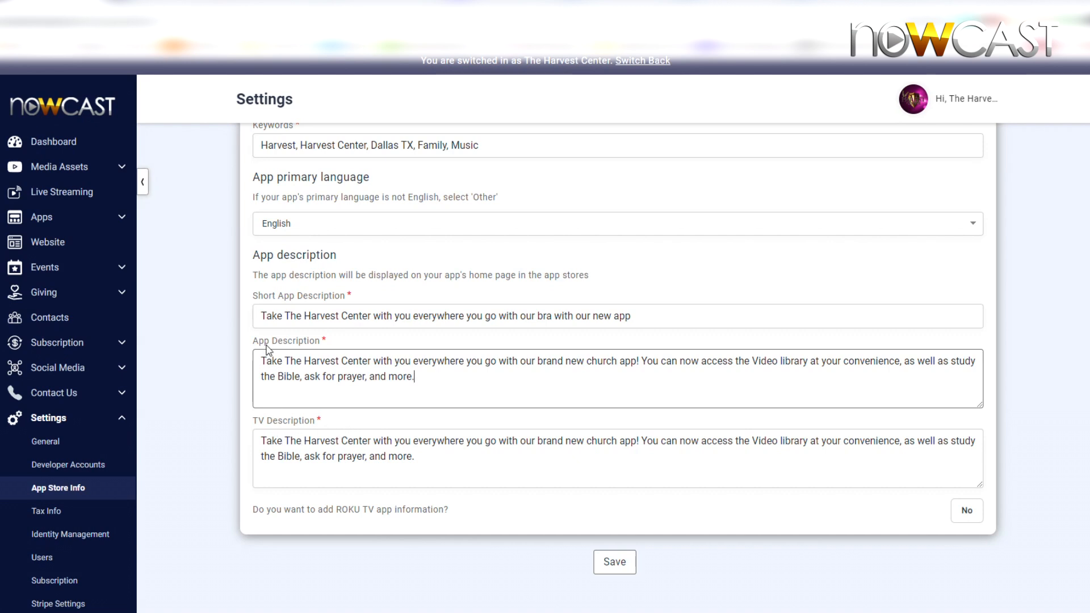
mouse_move(270, 305)
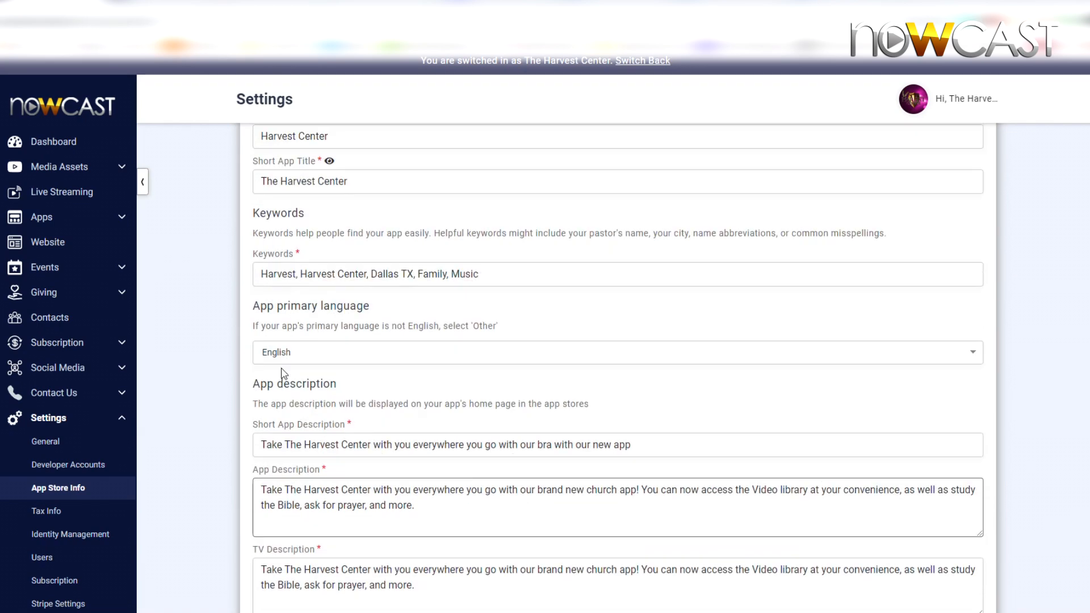
scroll(up, 3)
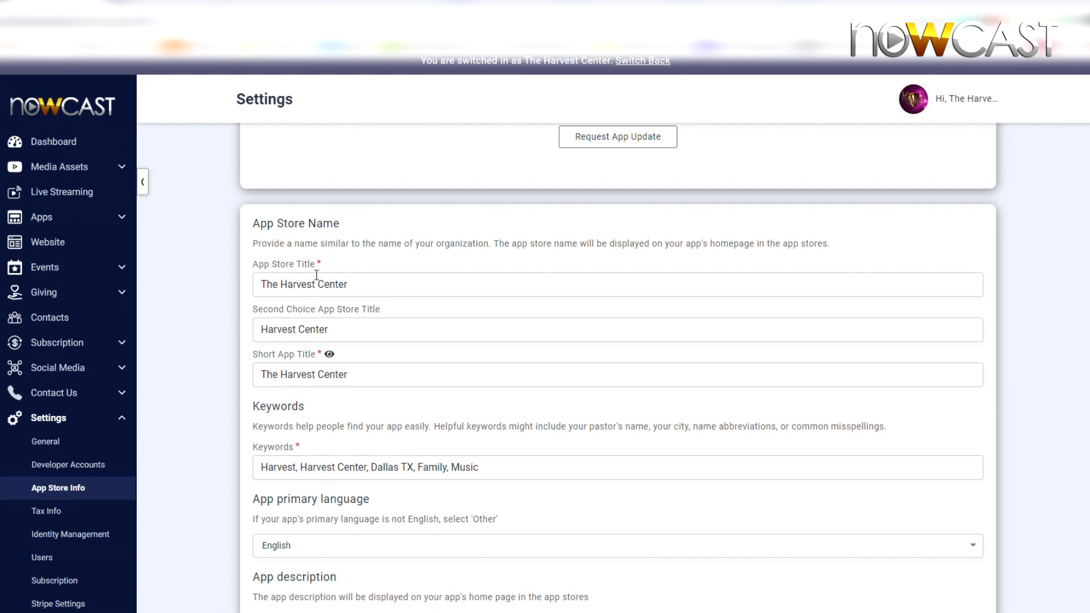
mouse_move(319, 270)
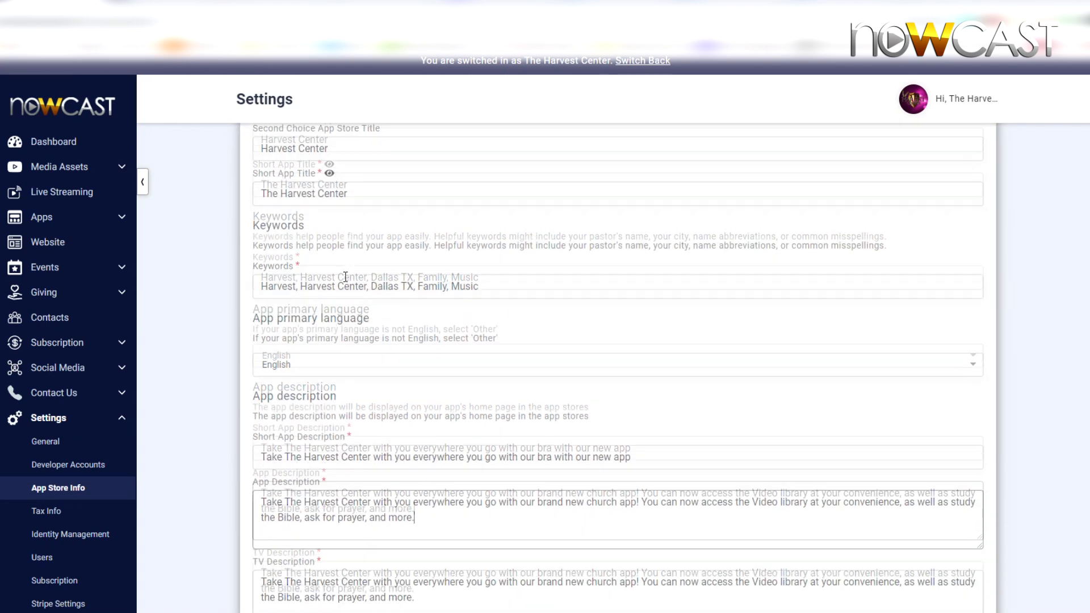
scroll(down, 3)
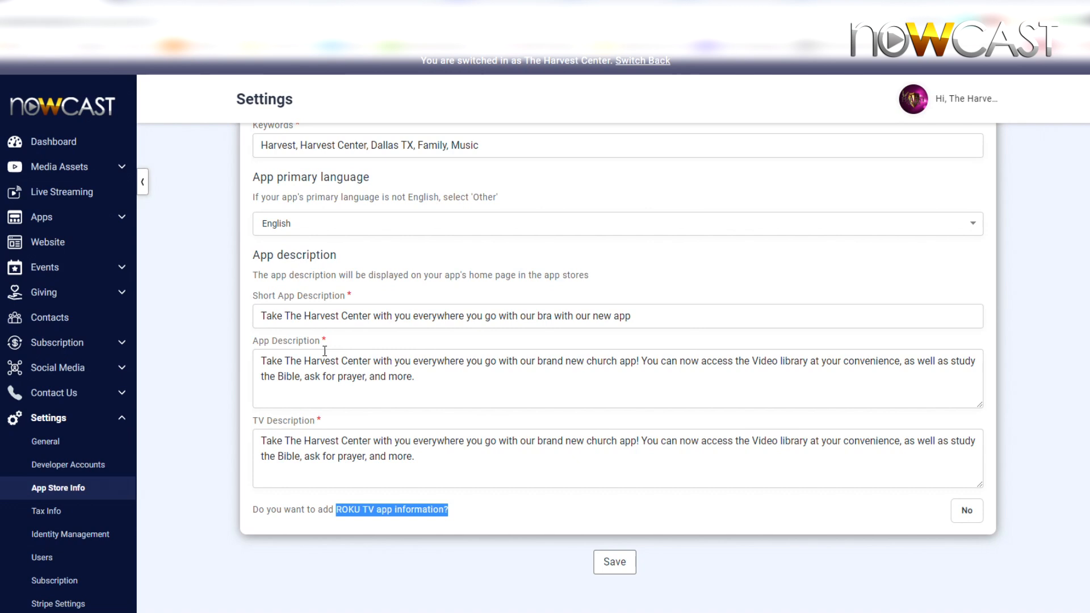
triple_click(612, 448)
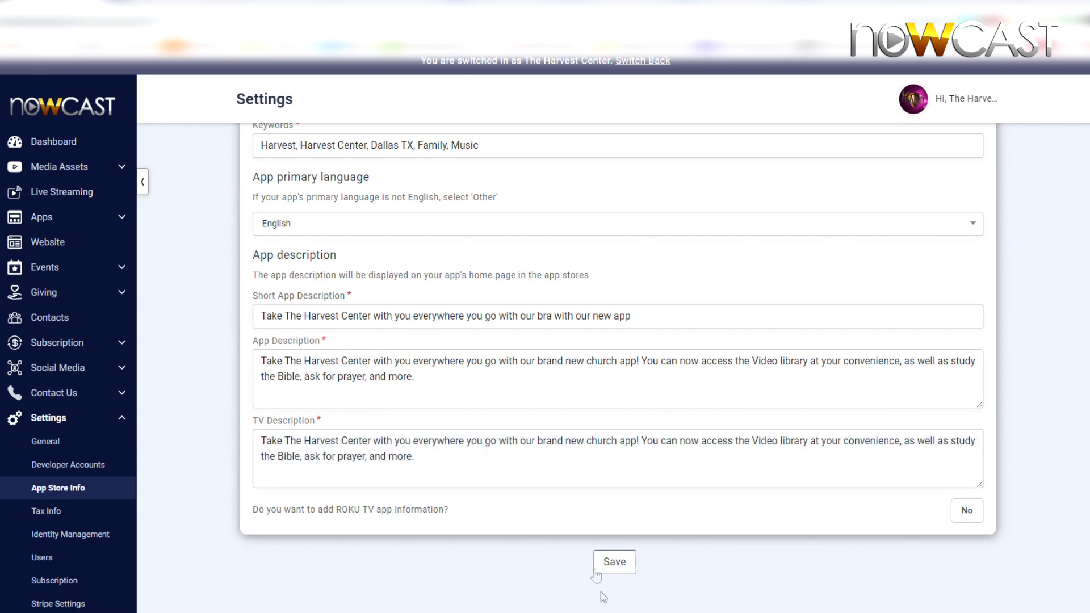
Save the filled-in App Store Info form.
click(614, 562)
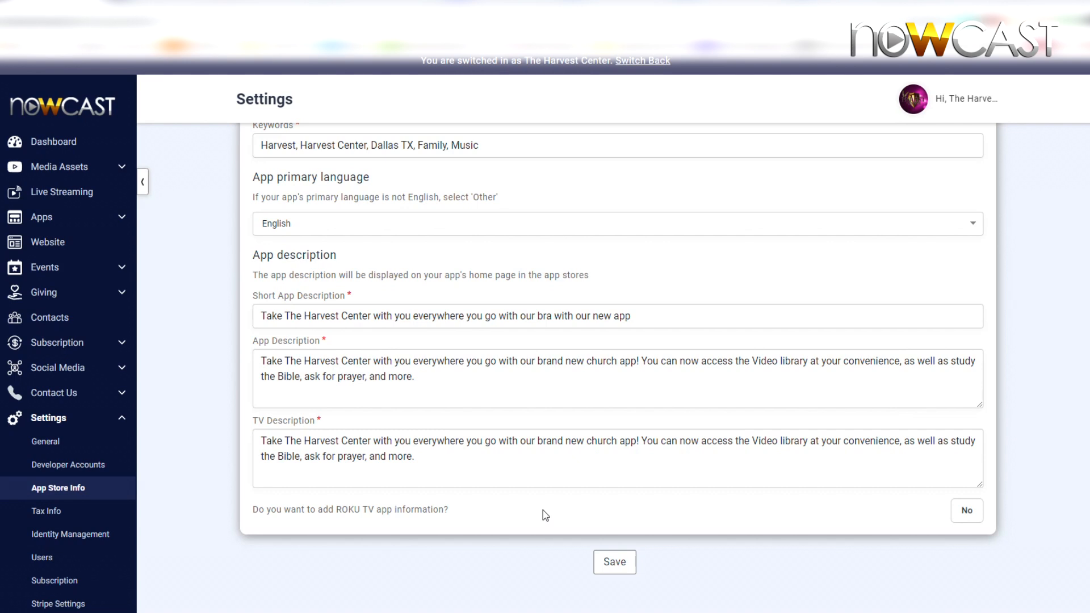
mouse_move(843, 307)
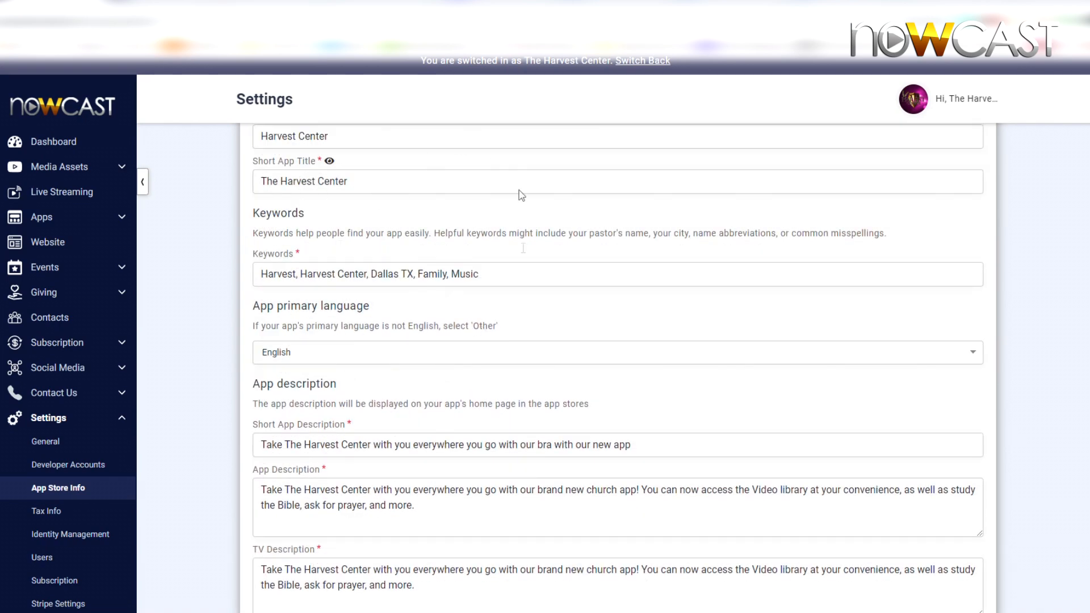
mouse_move(418, 369)
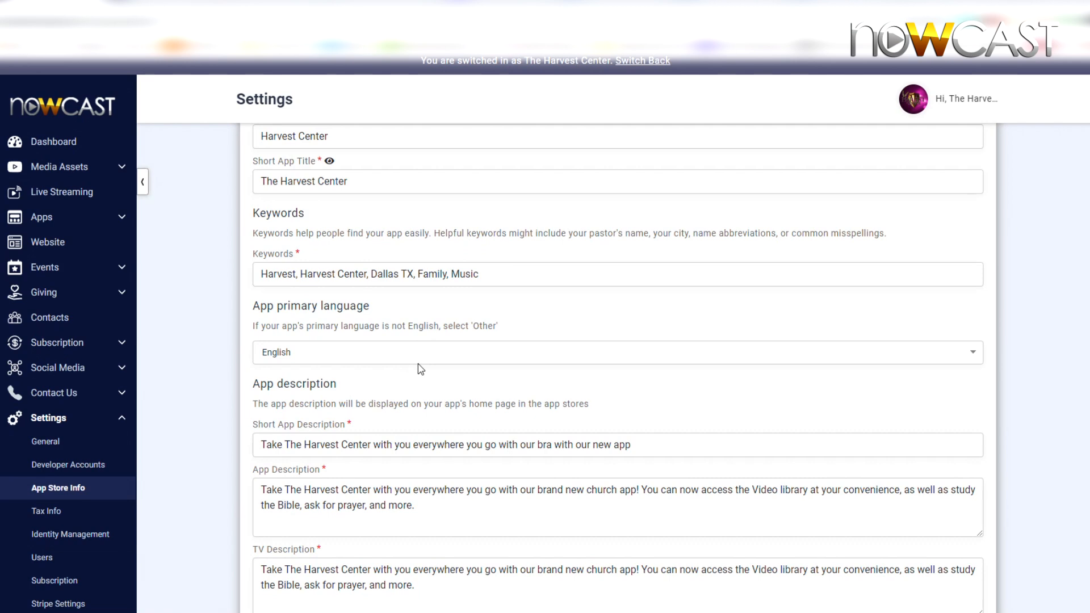
mouse_move(425, 371)
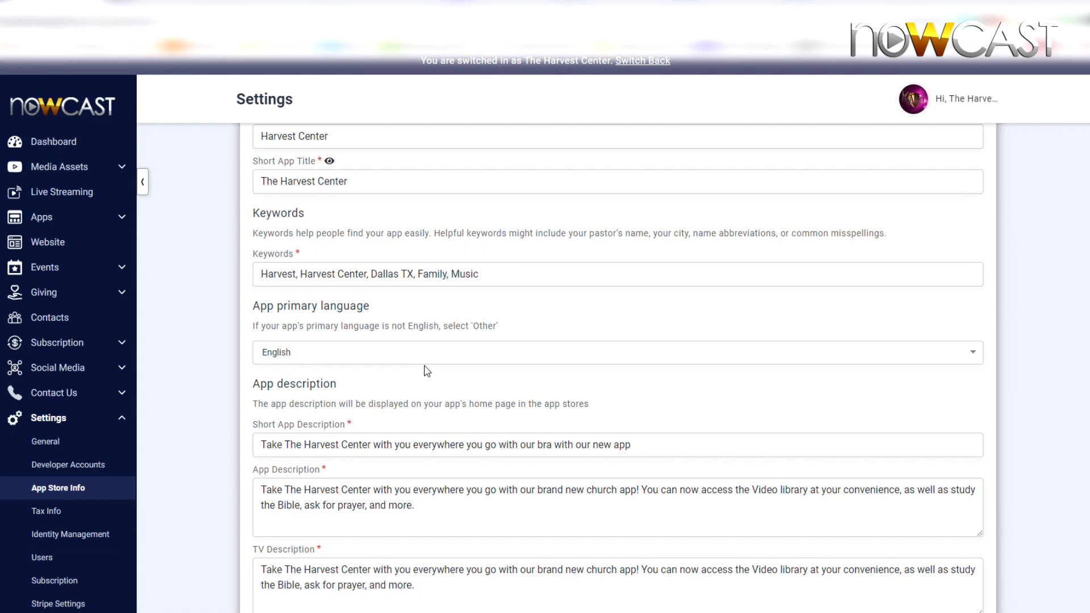
mouse_move(431, 366)
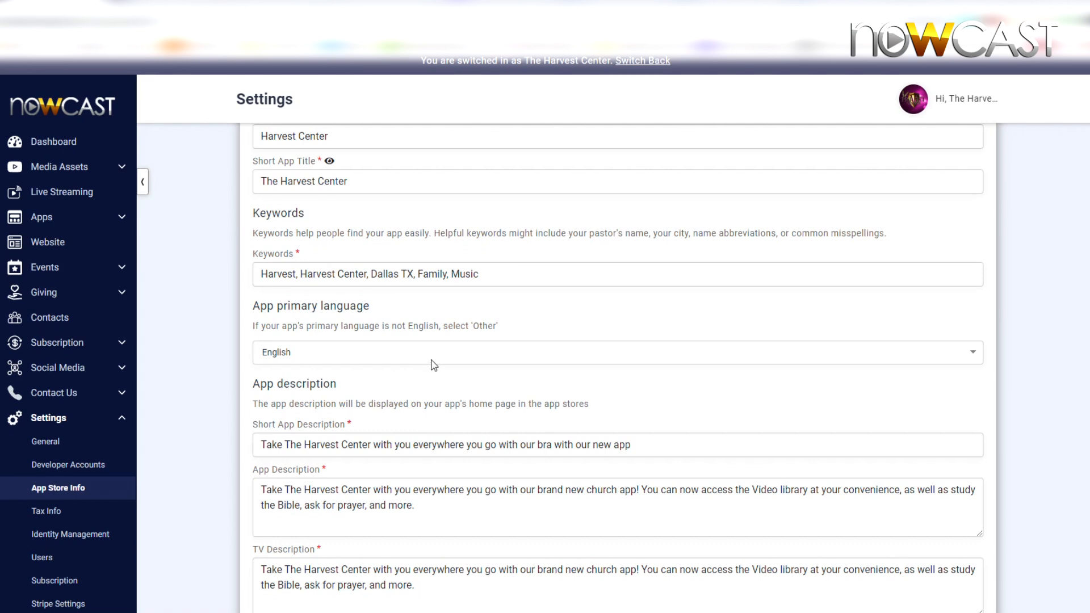